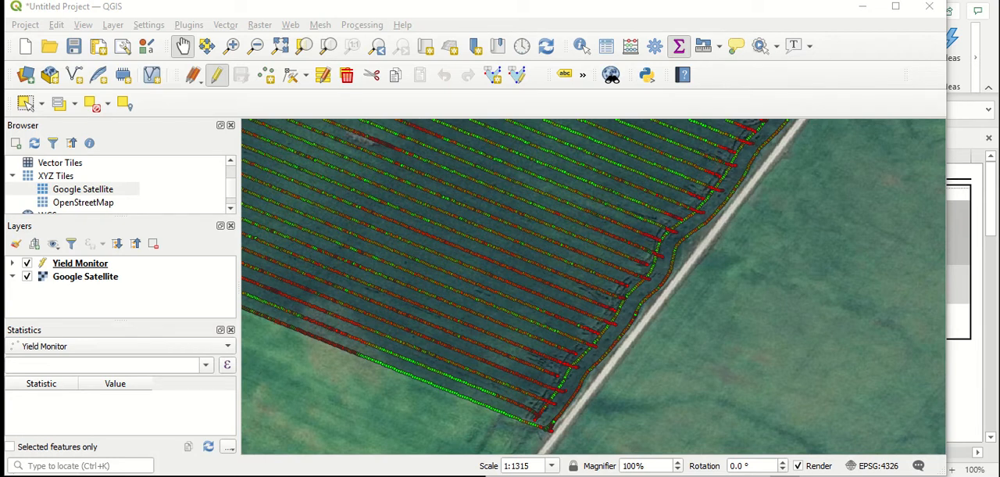
mouse_move(993, 218)
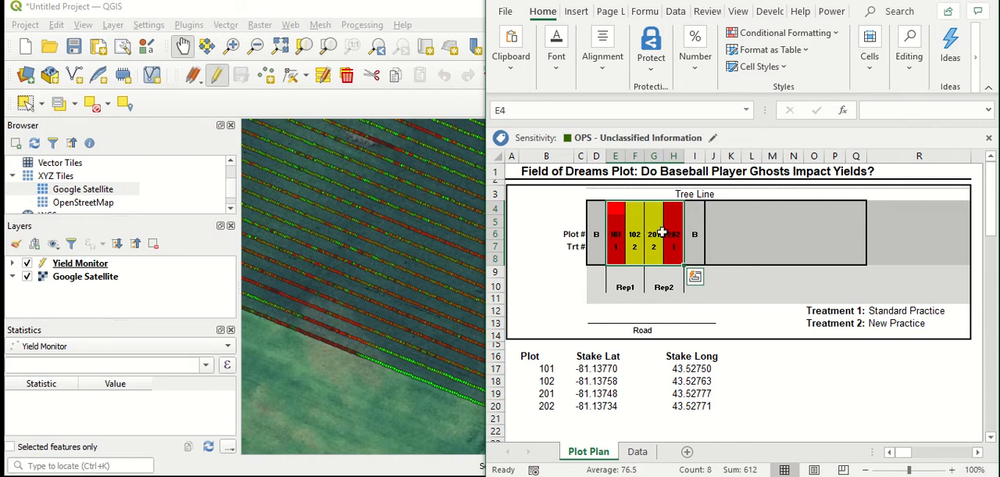
mouse_move(663, 231)
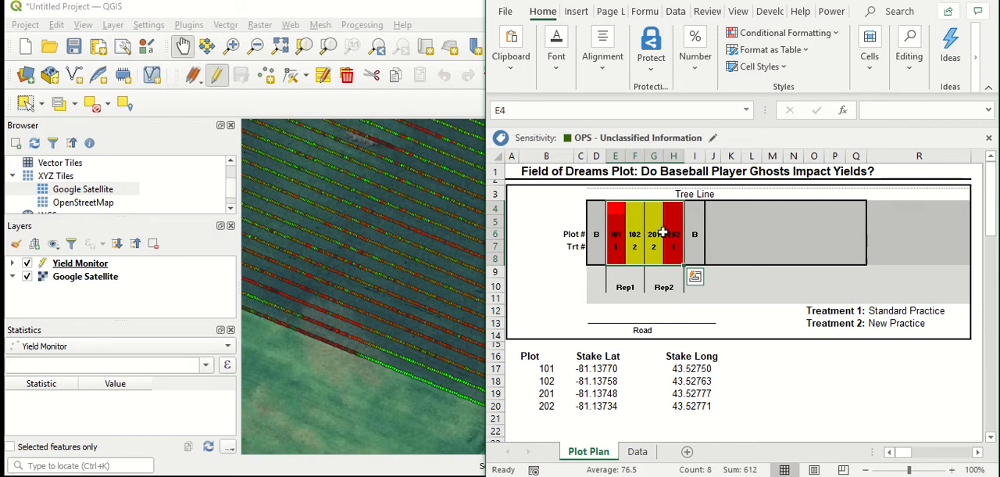
Select plot 101's stake latitude and longitude cells in the plot plan, then close Excel.
click(673, 310)
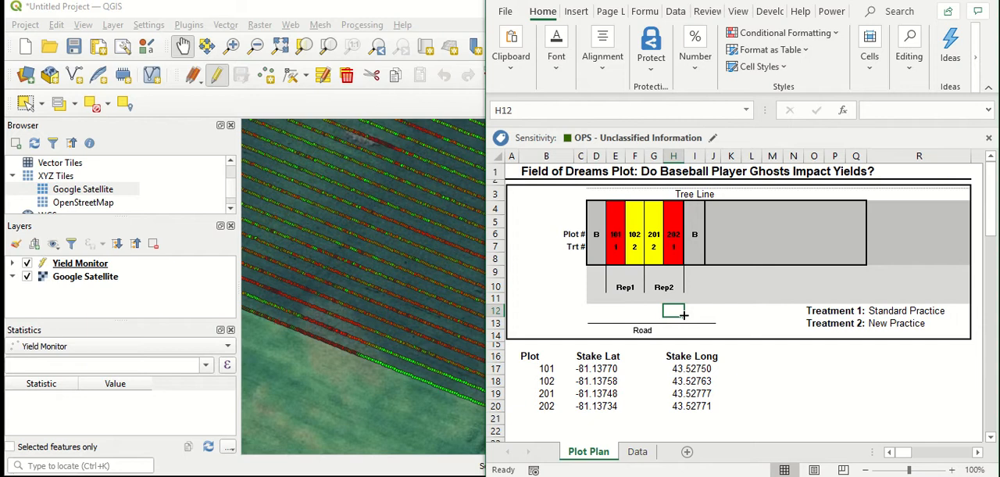
click(546, 367)
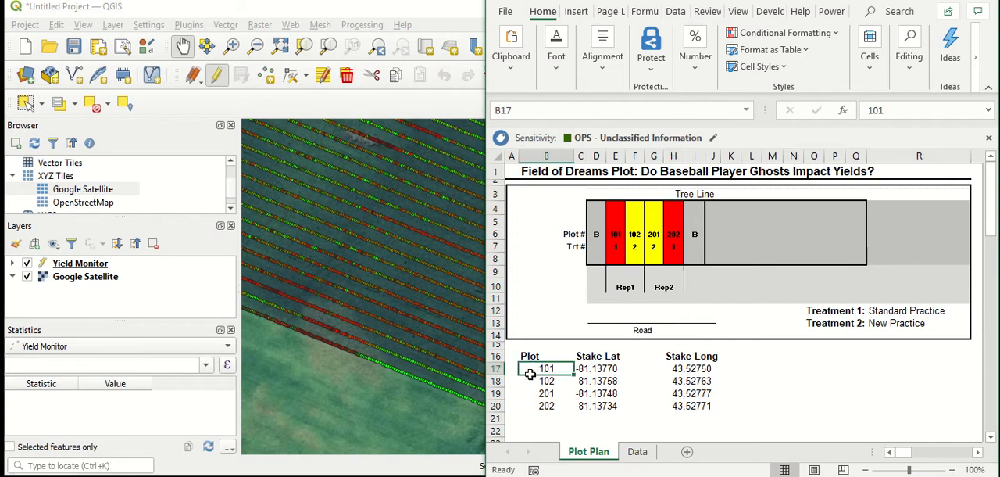
drag(547, 368, 547, 405)
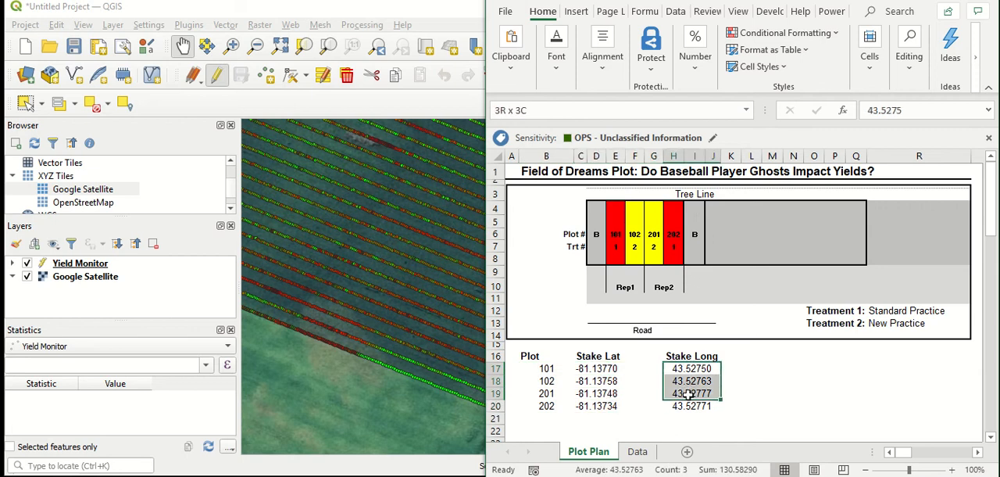
click(692, 405)
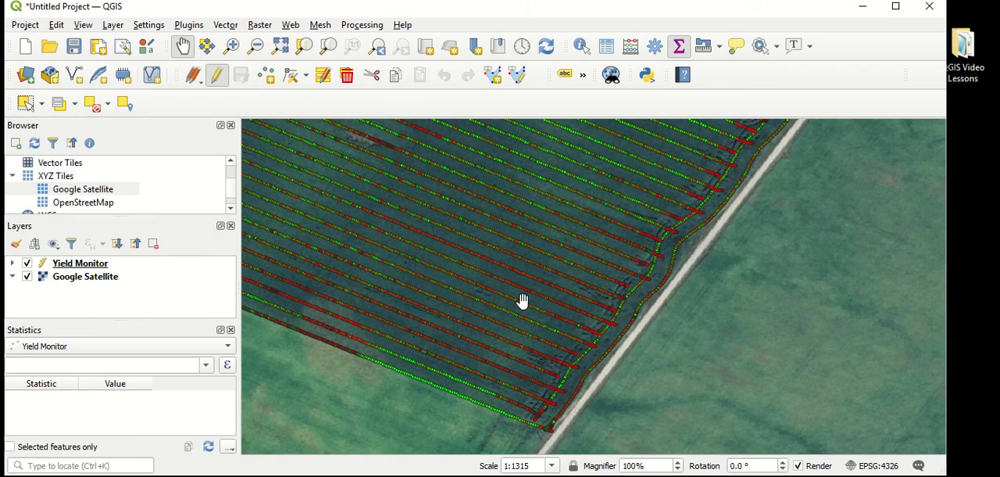
Start a new point-geometry shapefile layer named Plot Stakes.
drag(524, 301, 535, 279)
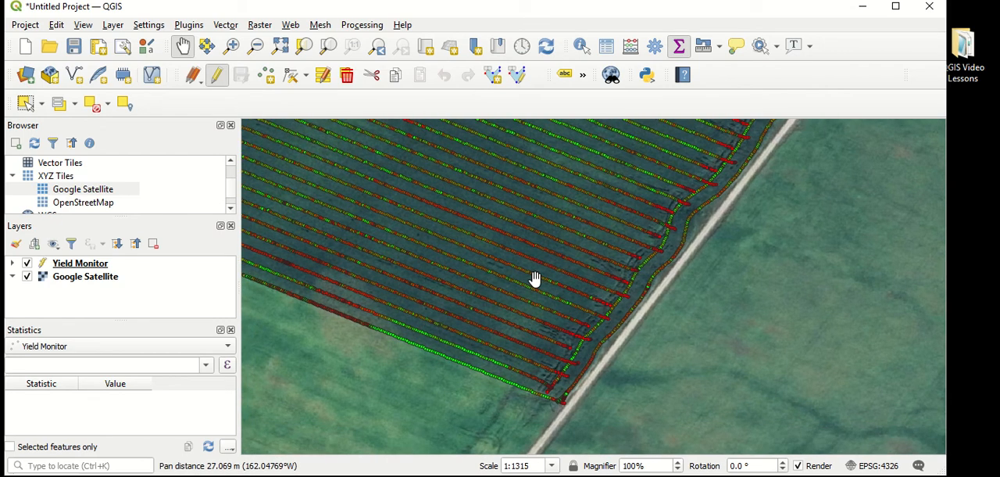
mouse_move(133, 94)
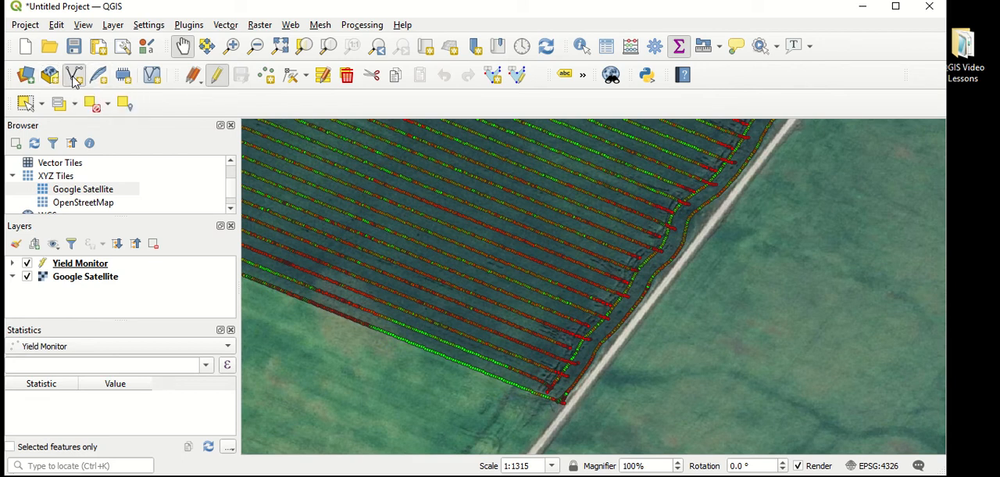
click(73, 74)
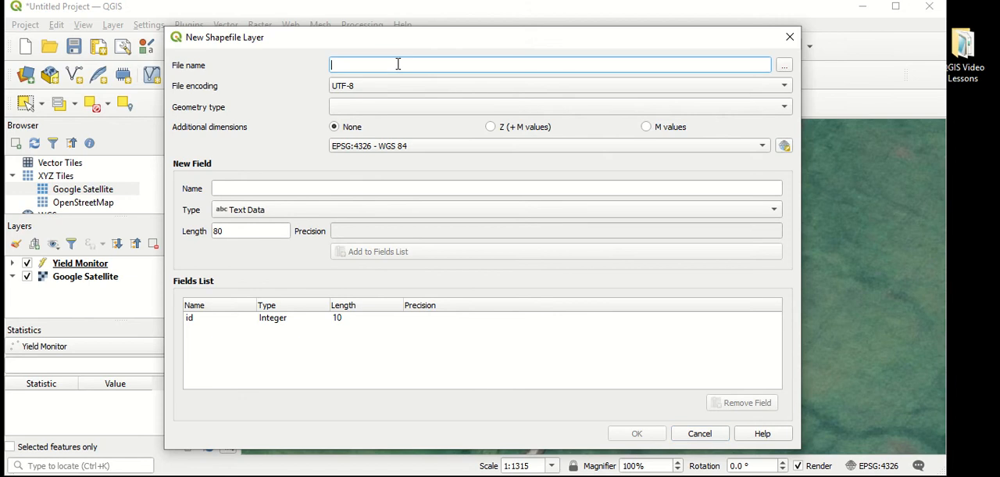
click(555, 107)
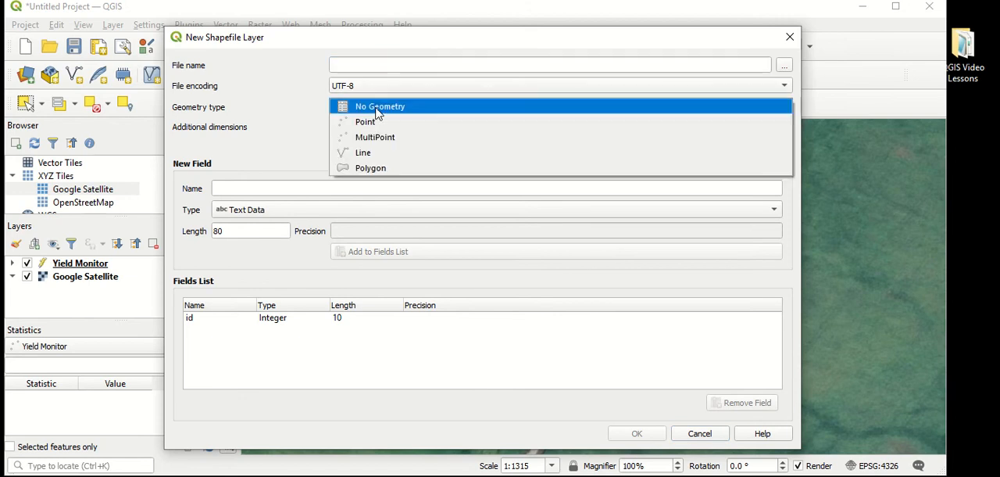
click(365, 121)
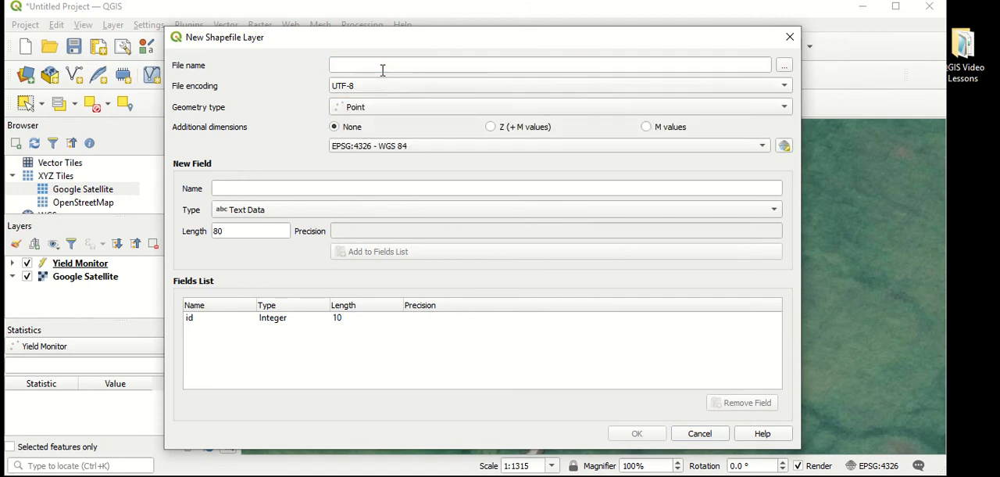
text(Plot Stakes)
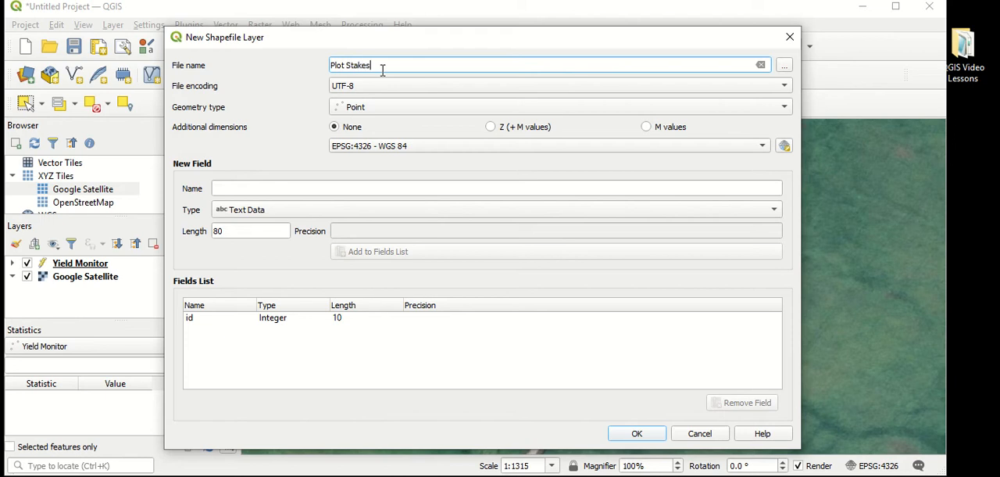
mouse_move(328, 188)
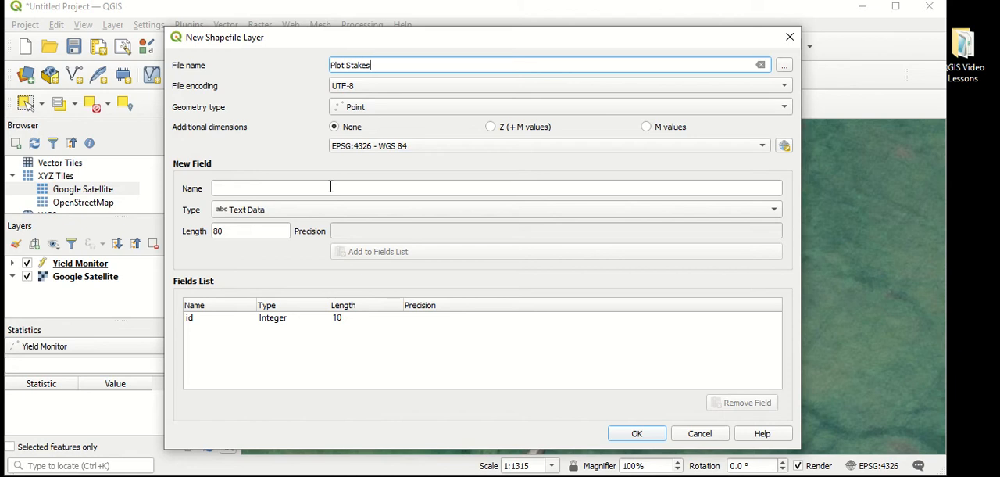
mouse_move(205, 325)
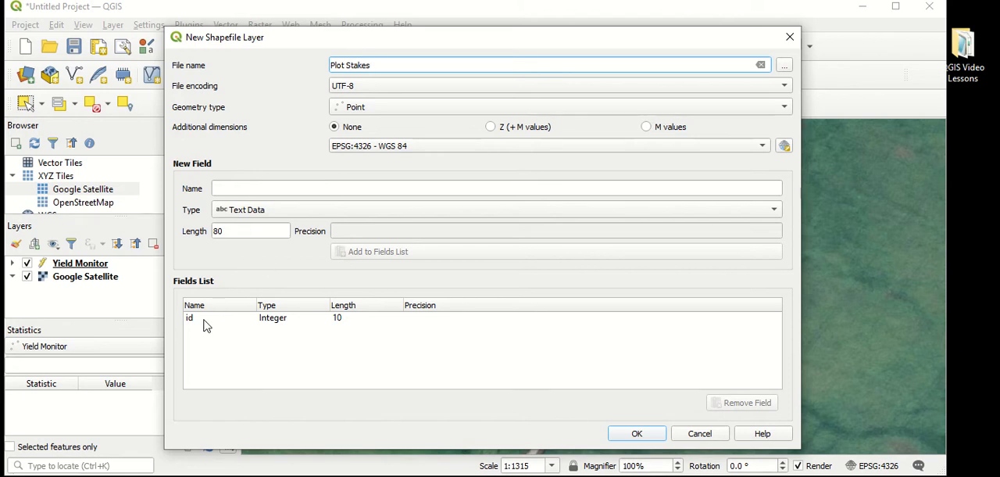
mouse_move(273, 324)
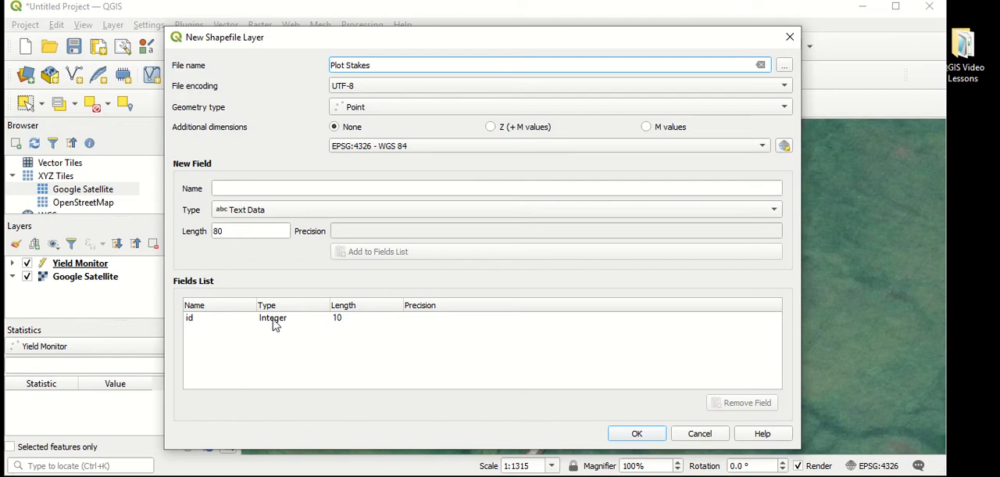
mouse_move(356, 324)
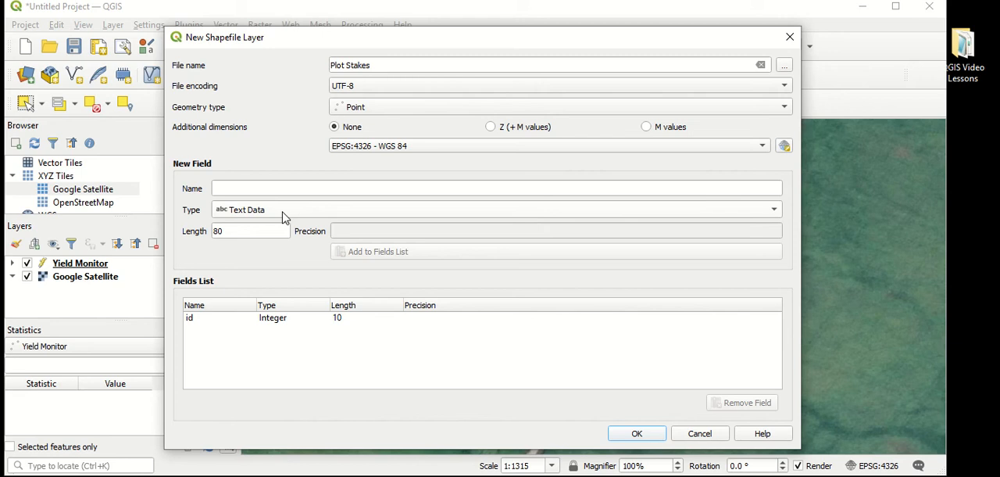
mouse_move(288, 205)
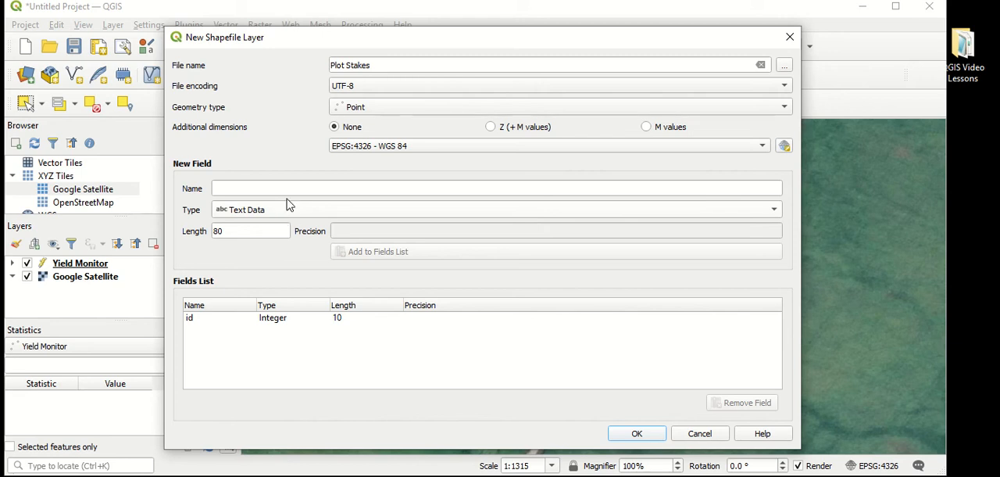
Add a Plot Label text field and create the layer.
text(Plot Label)
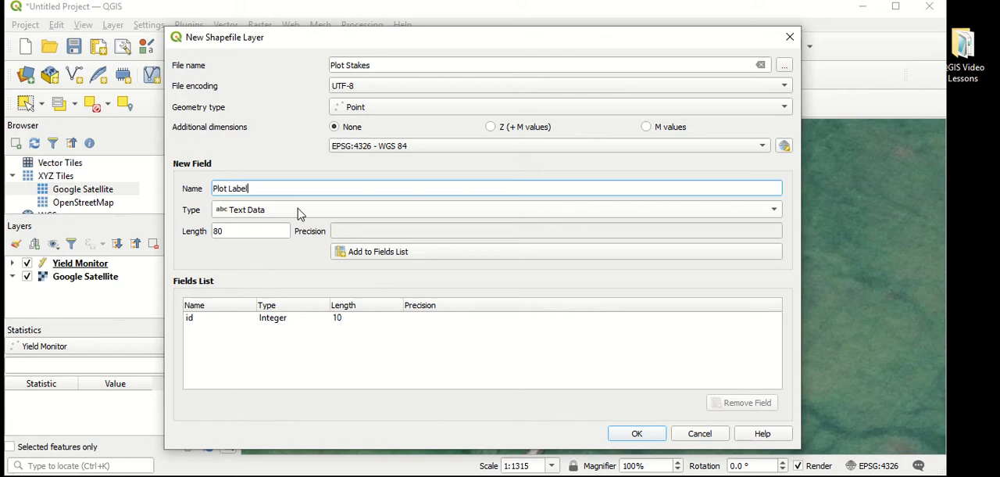
click(250, 231)
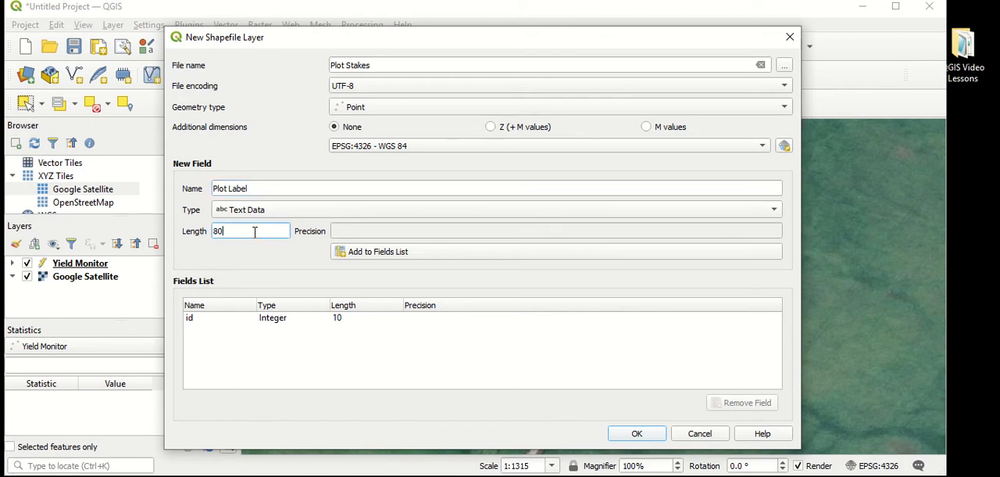
mouse_move(491, 343)
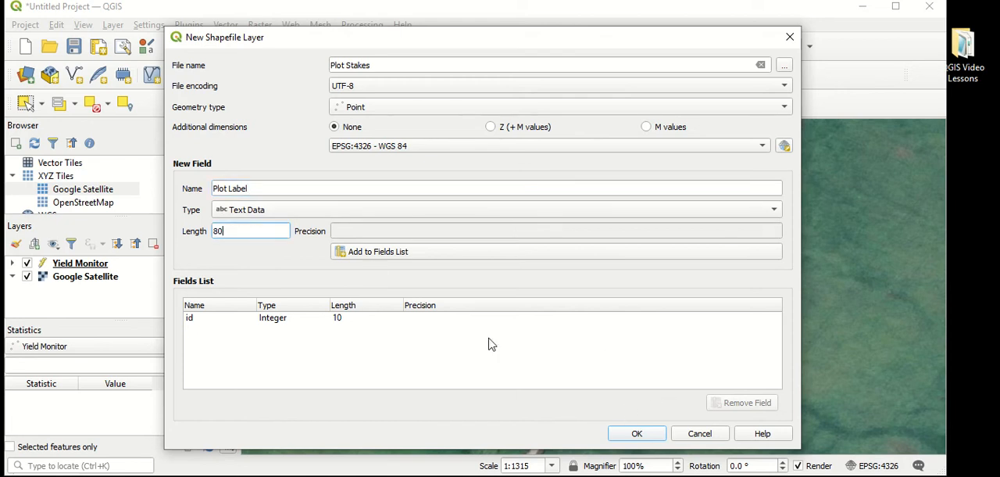
click(377, 251)
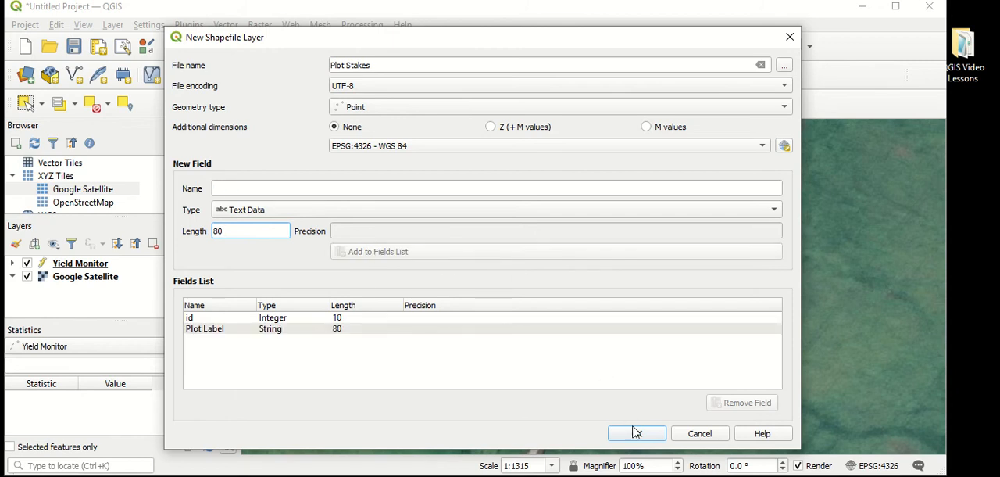
click(636, 433)
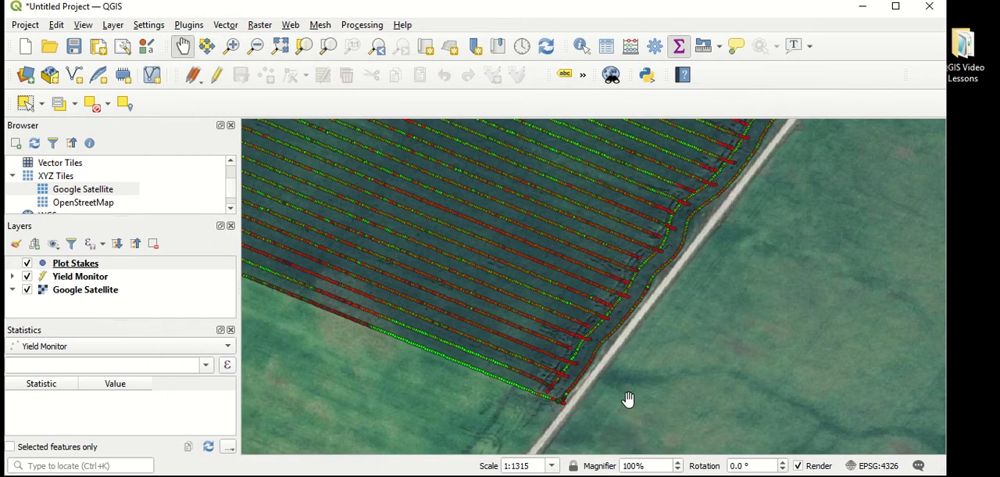
mouse_move(626, 390)
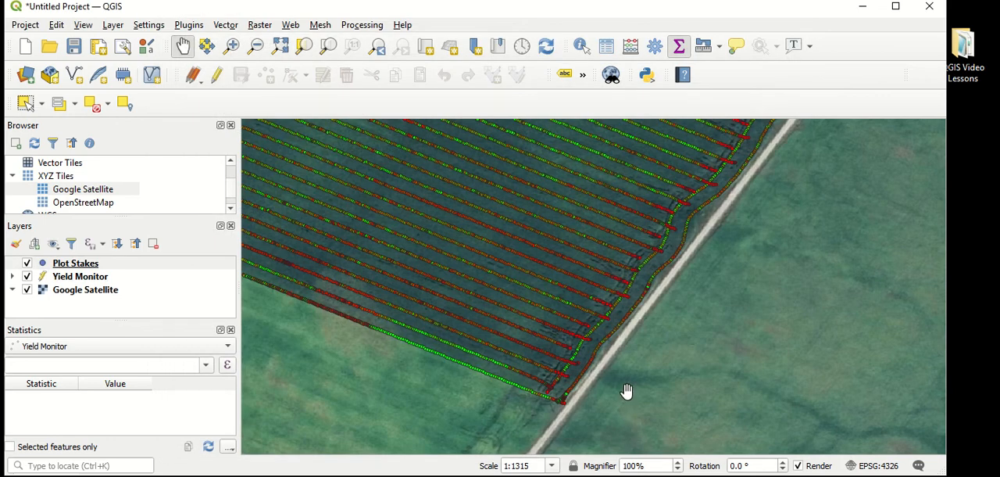
mouse_move(581, 345)
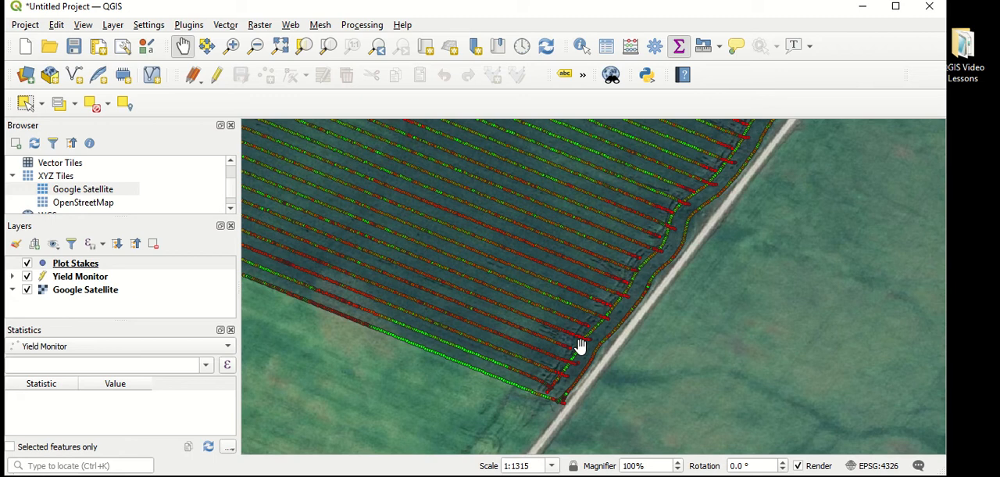
mouse_move(512, 247)
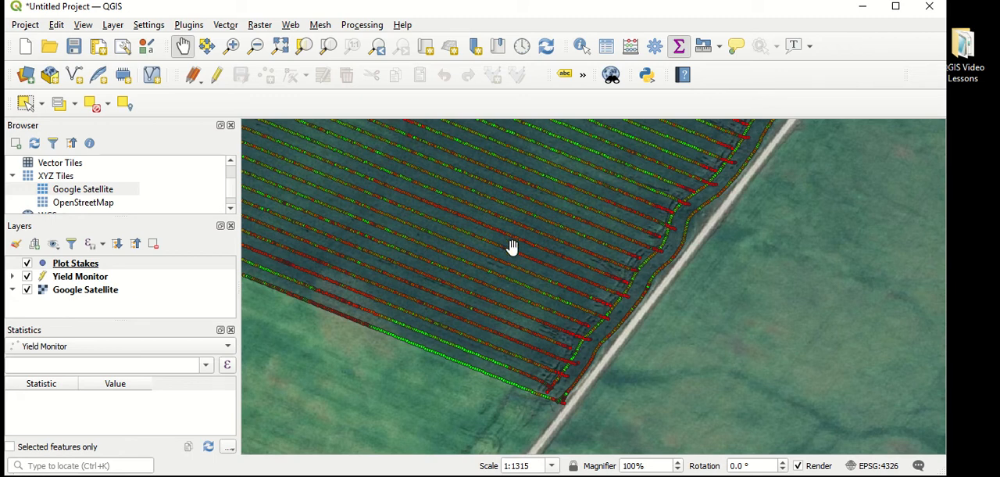
mouse_move(495, 78)
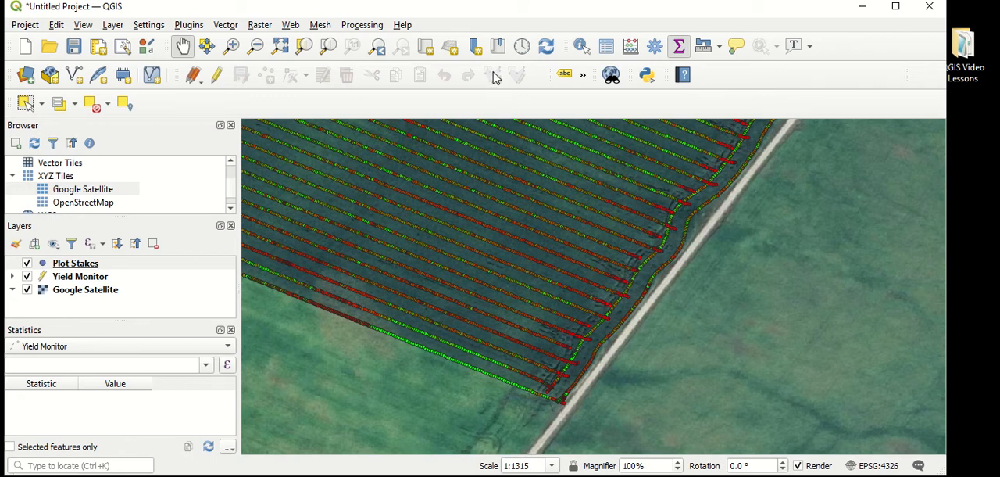
mouse_move(459, 94)
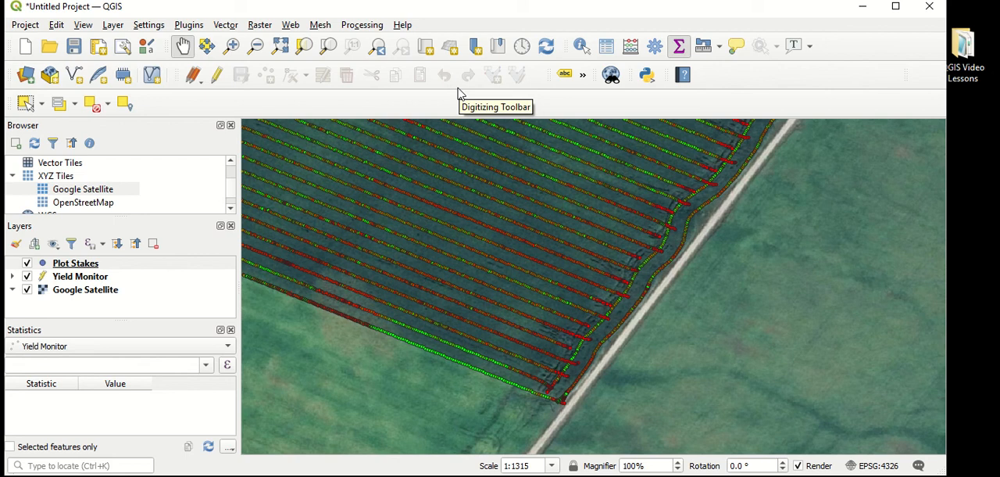
mouse_move(217, 75)
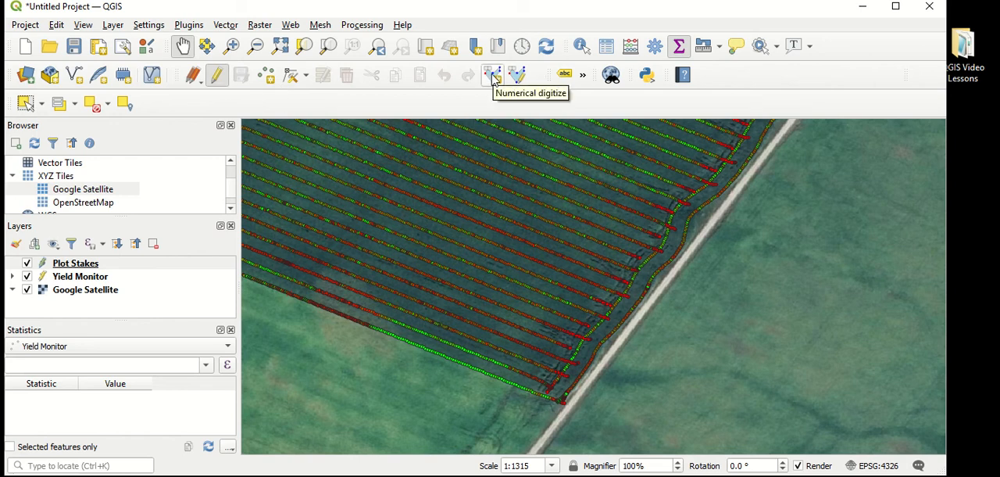
Digitize a stake point numerically at X -81.13770, Y 43.52750.
click(492, 74)
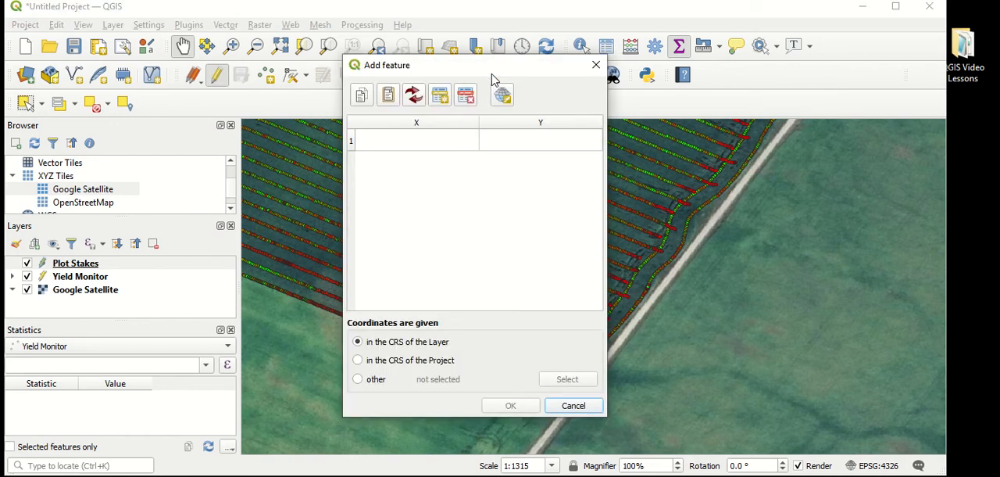
mouse_move(406, 149)
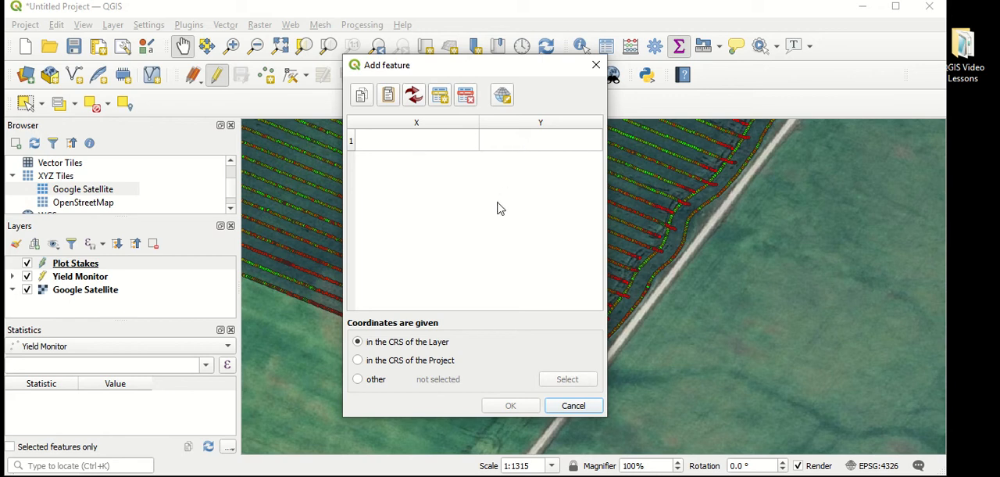
mouse_move(458, 210)
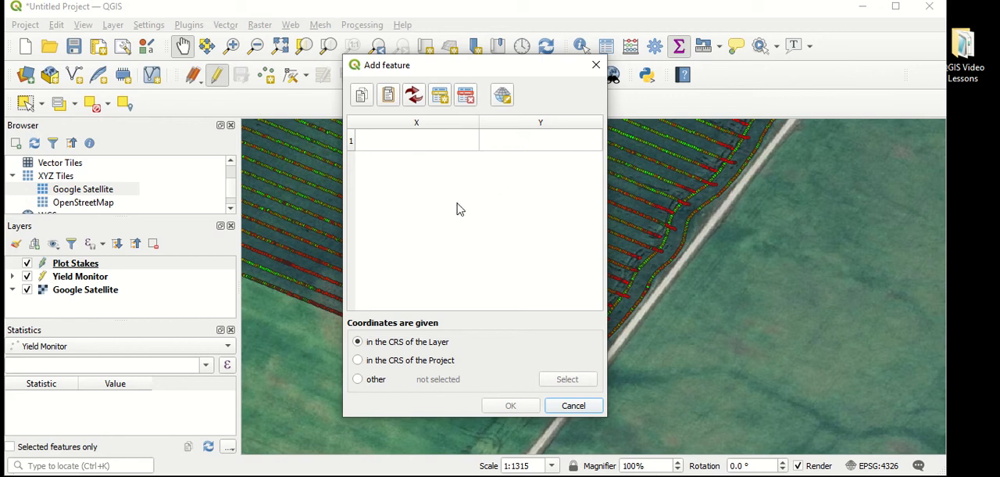
mouse_move(444, 148)
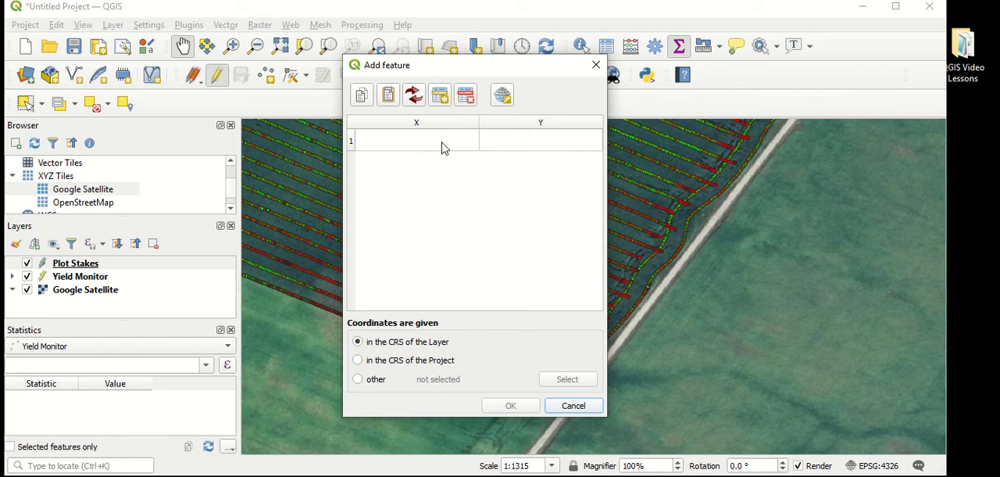
click(415, 140)
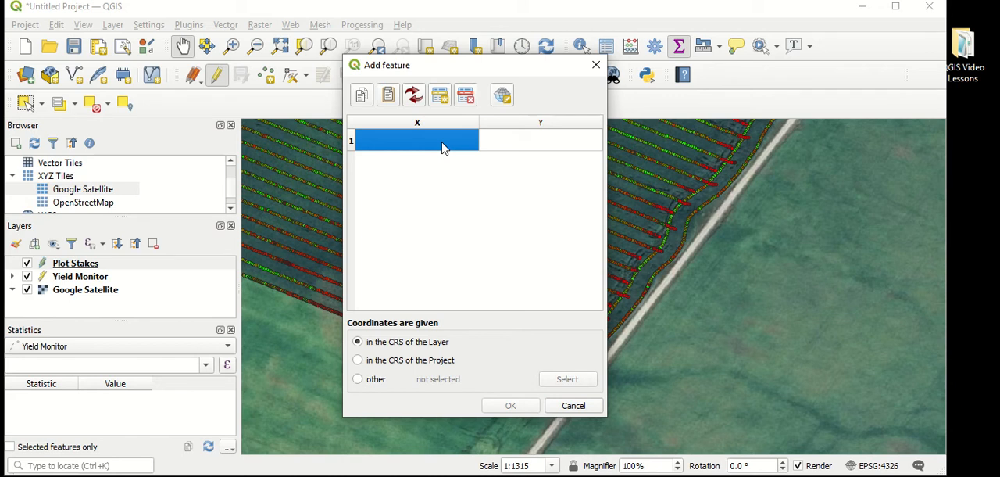
text(-81.13770)
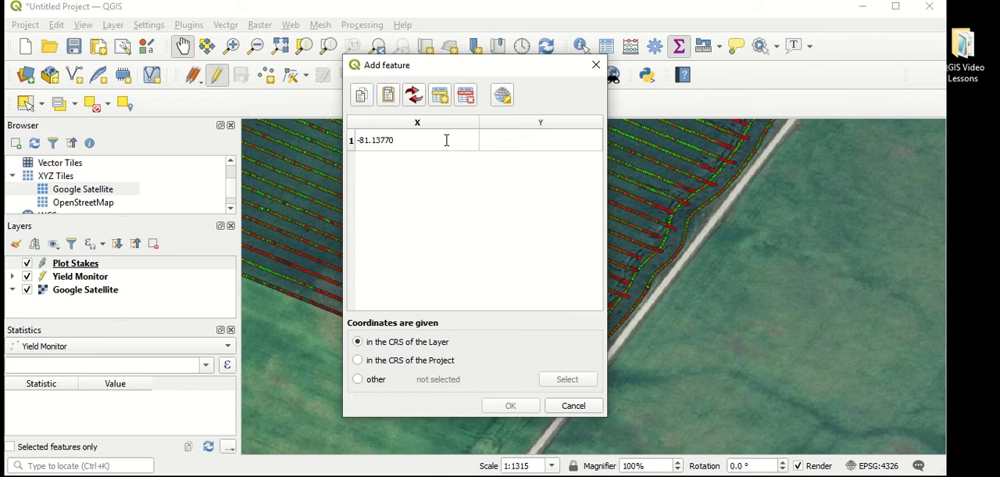
click(540, 139)
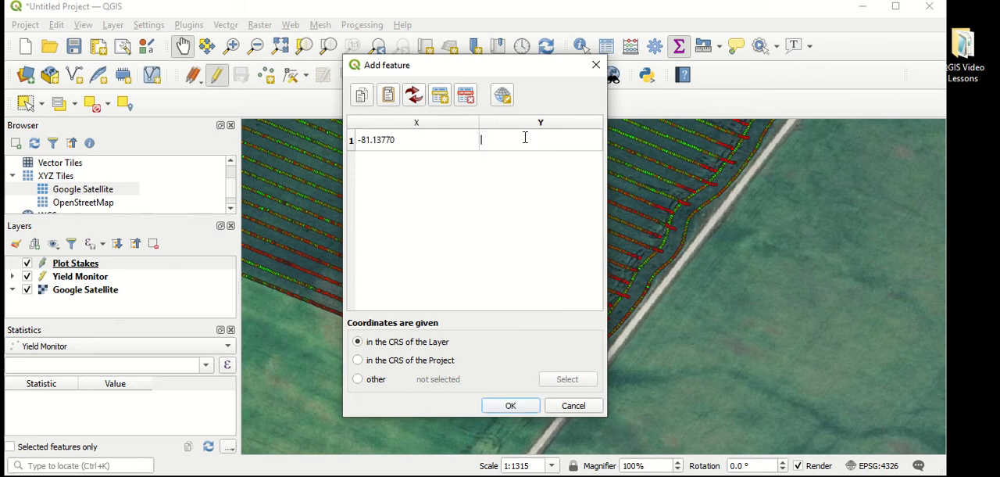
text(43.52750)
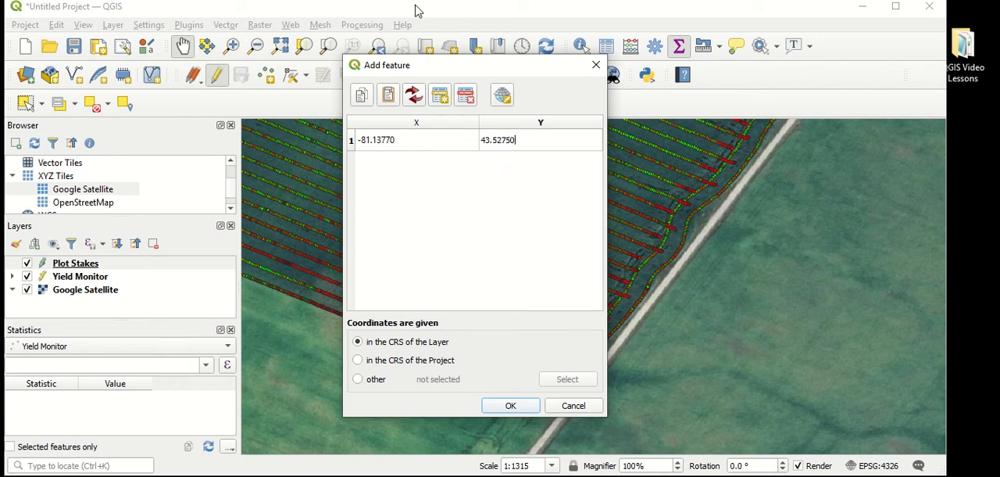
click(510, 405)
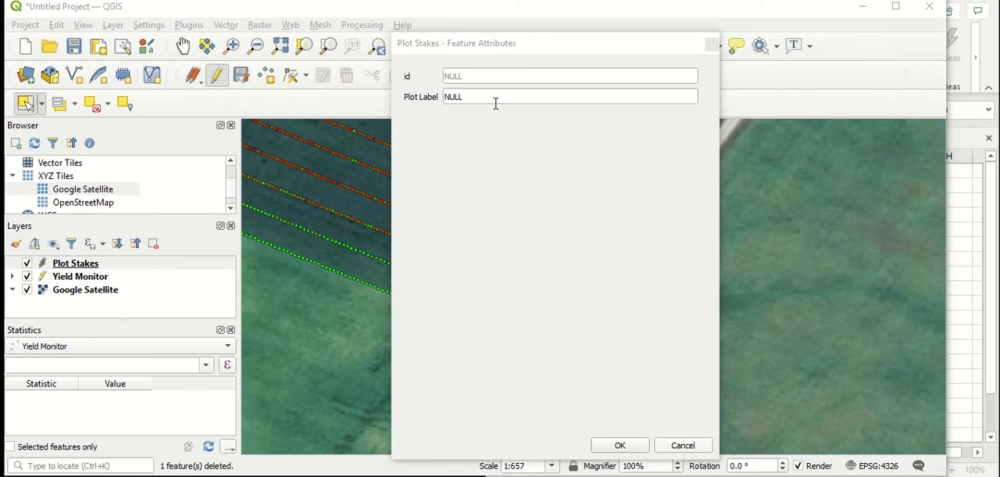
Enter Plot Label 101 in the attribute form and save the stake.
click(569, 96)
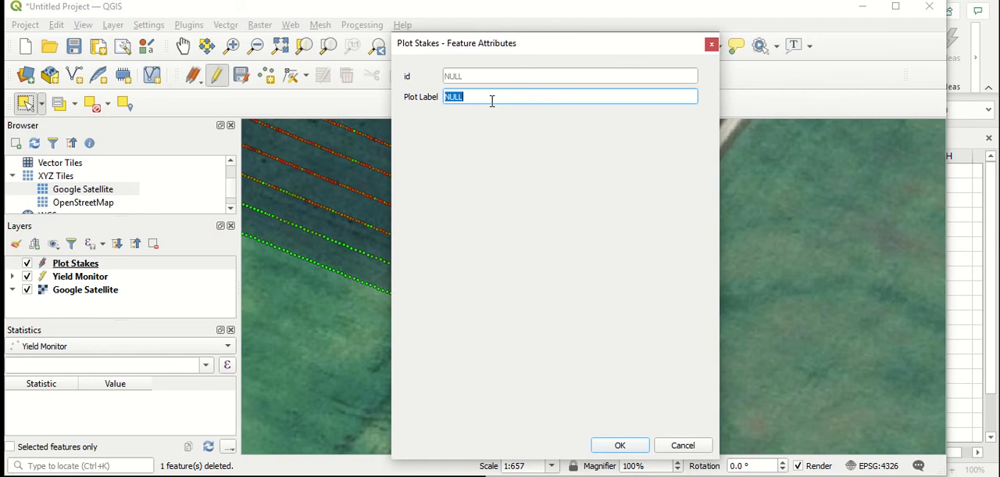
text(101)
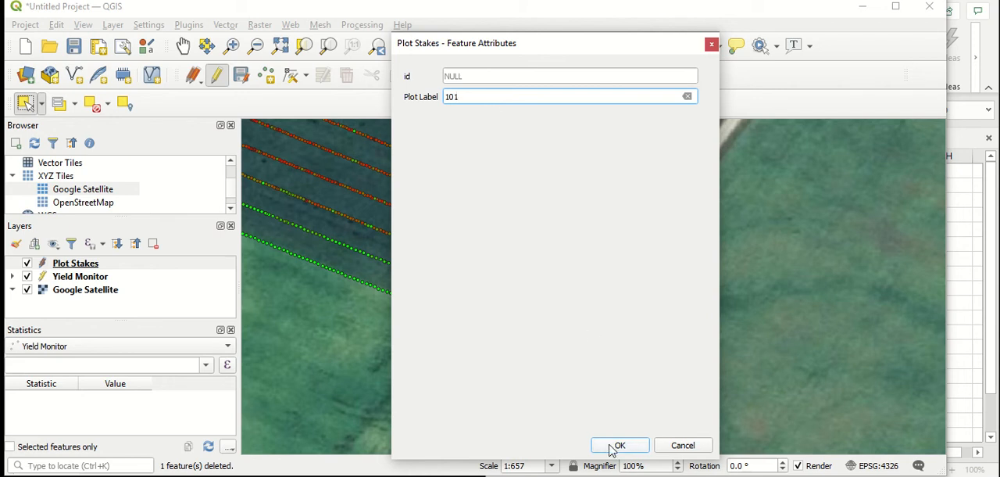
click(619, 444)
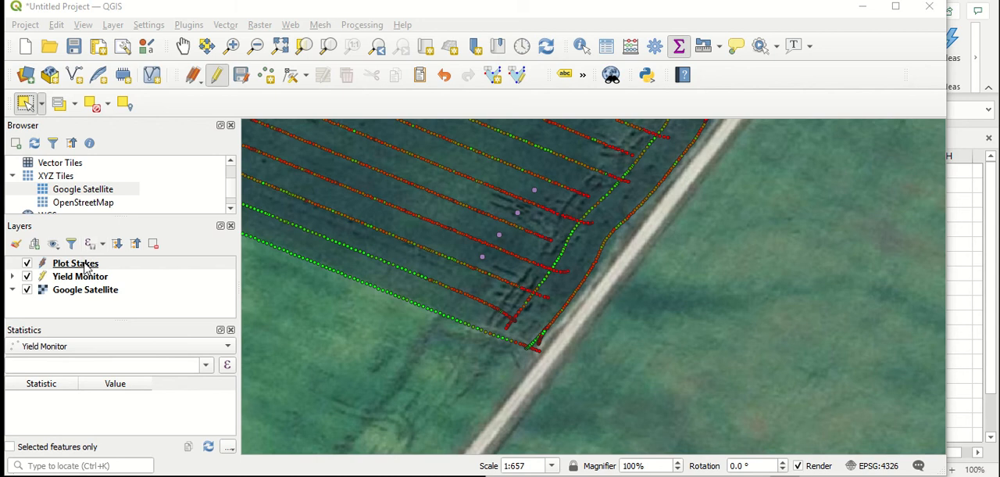
Change the Plot Stakes symbol to a larger 'diamond red' marker and apply it.
right_click(75, 263)
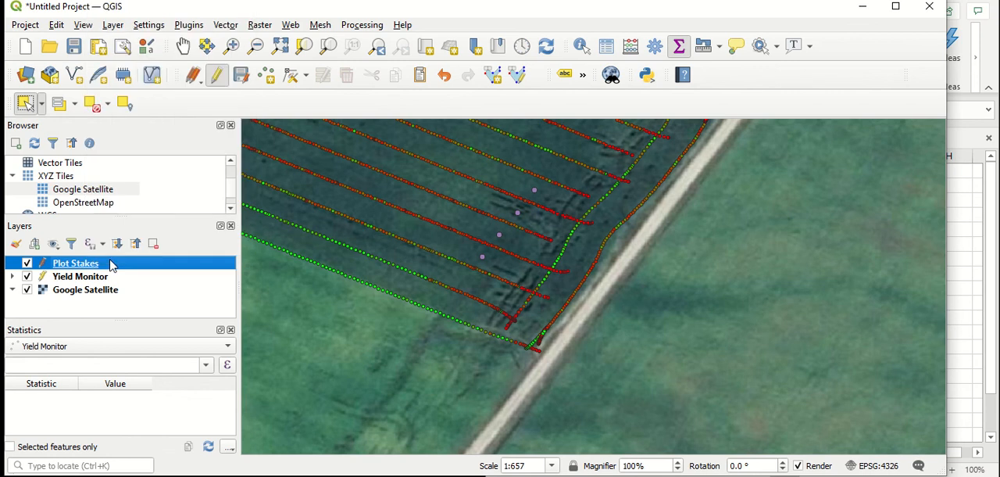
double_click(75, 263)
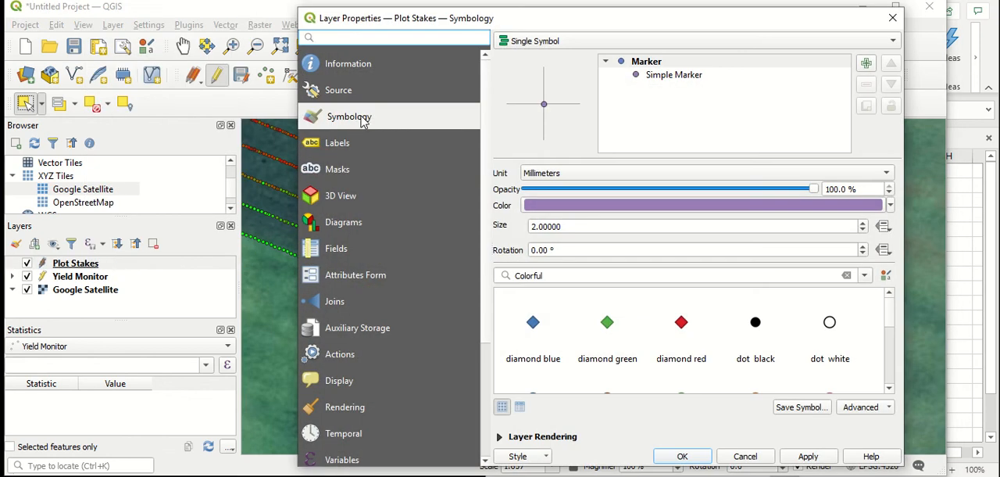
mouse_move(377, 119)
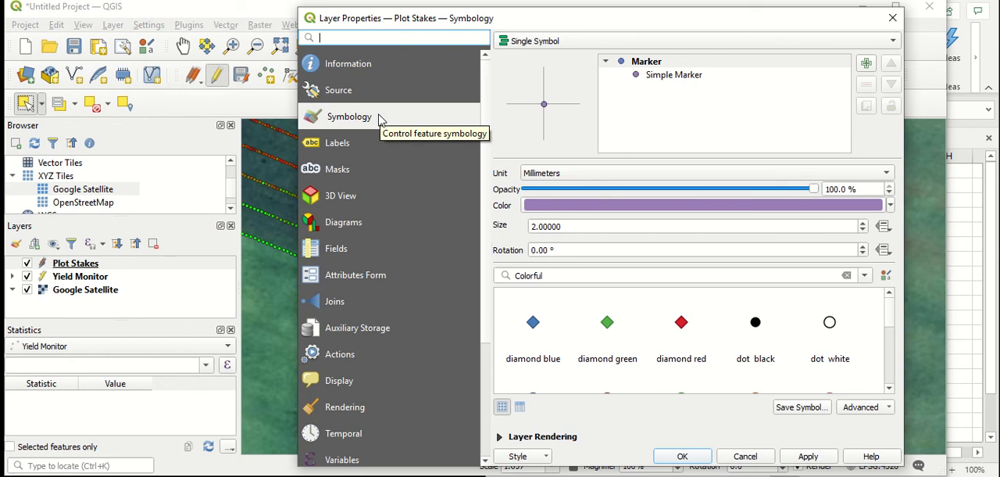
mouse_move(688, 333)
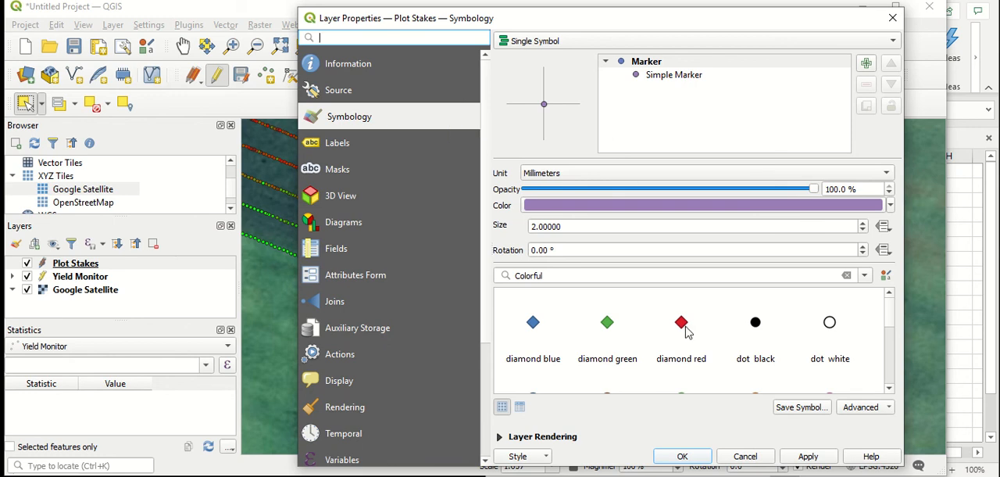
click(680, 322)
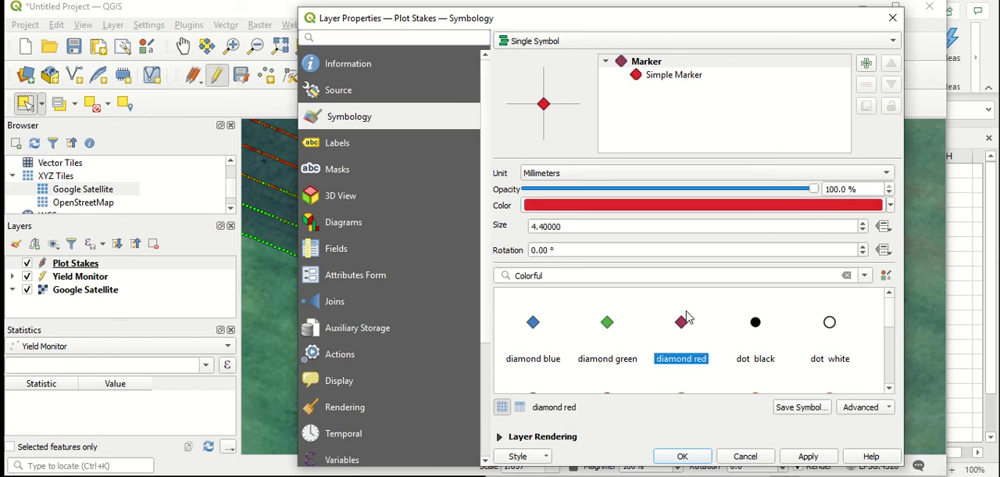
click(862, 223)
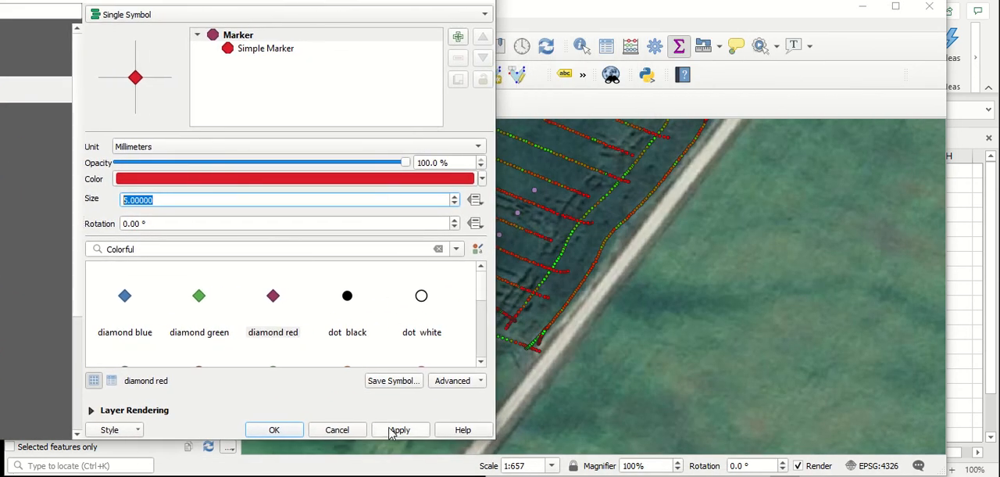
click(400, 429)
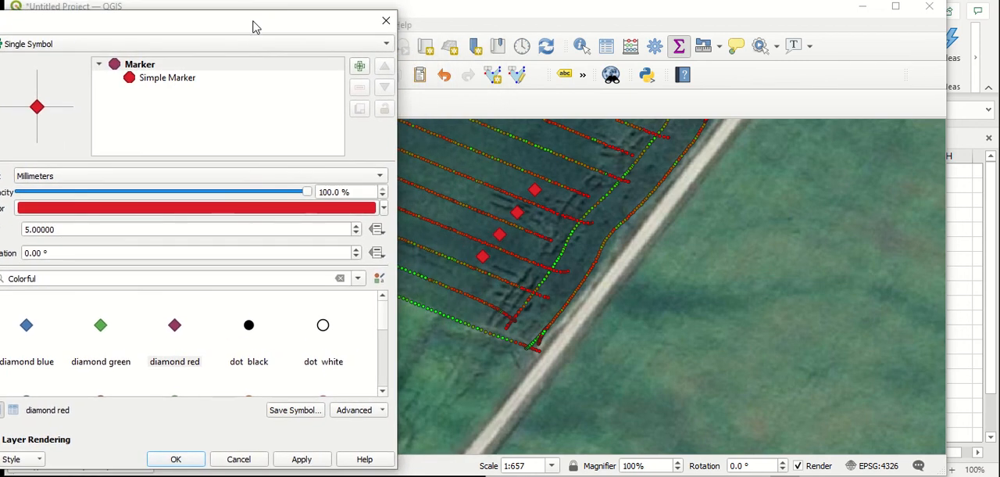
drag(257, 22, 310, 24)
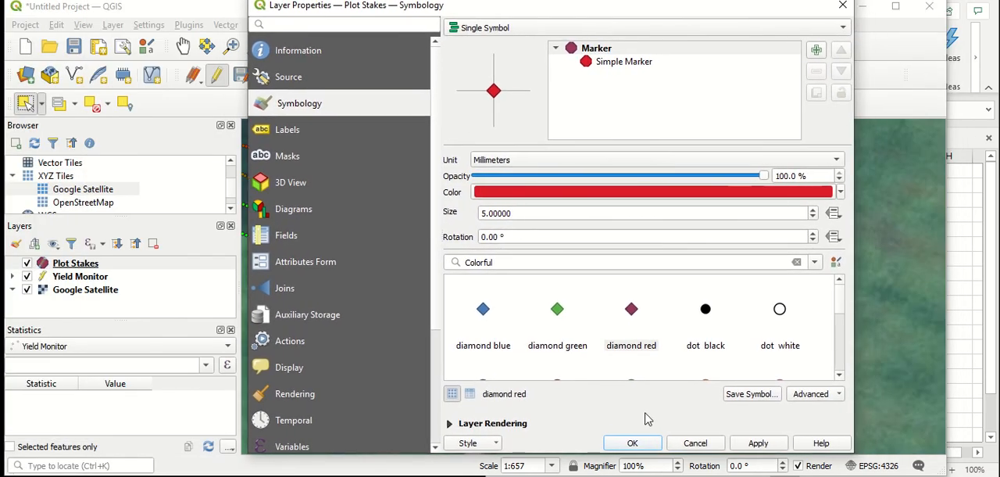
click(632, 443)
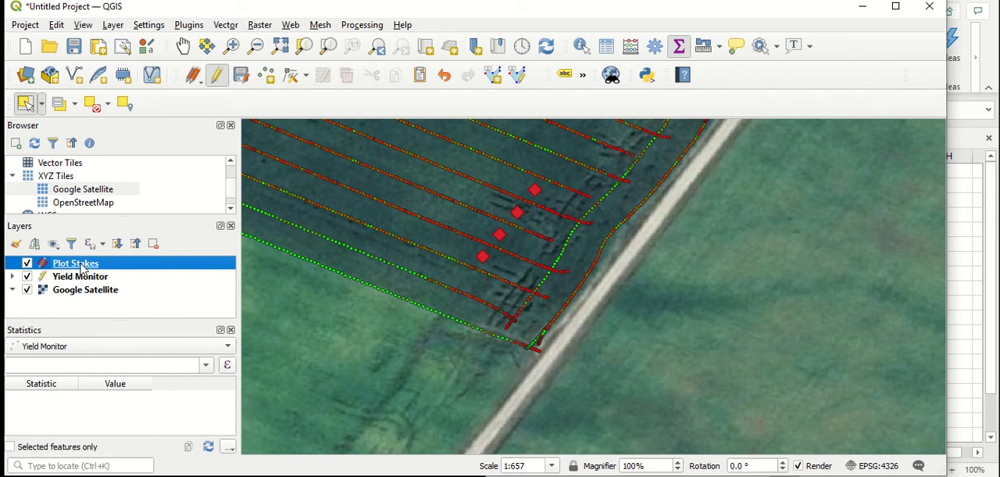
mouse_move(75, 262)
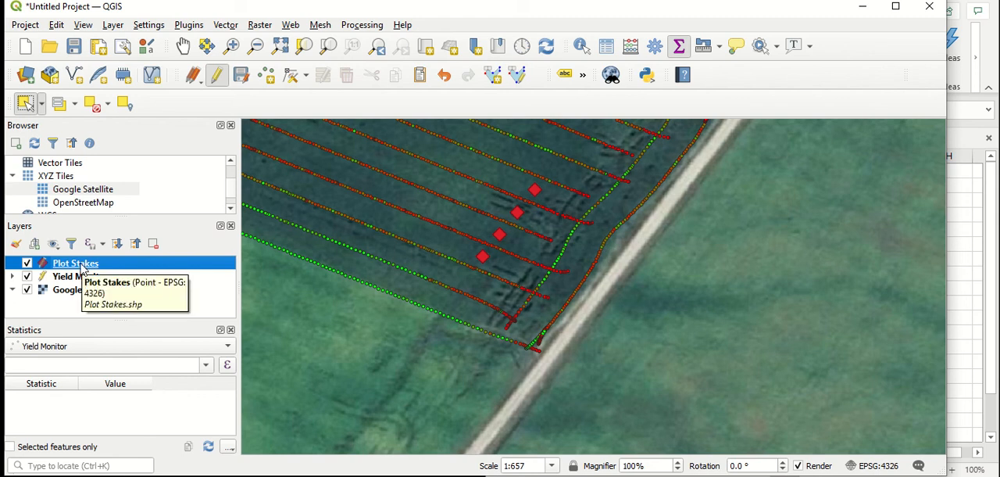
In the Plot Stakes labeling settings, choose Single Labels with the Plot Label field as value.
right_click(75, 263)
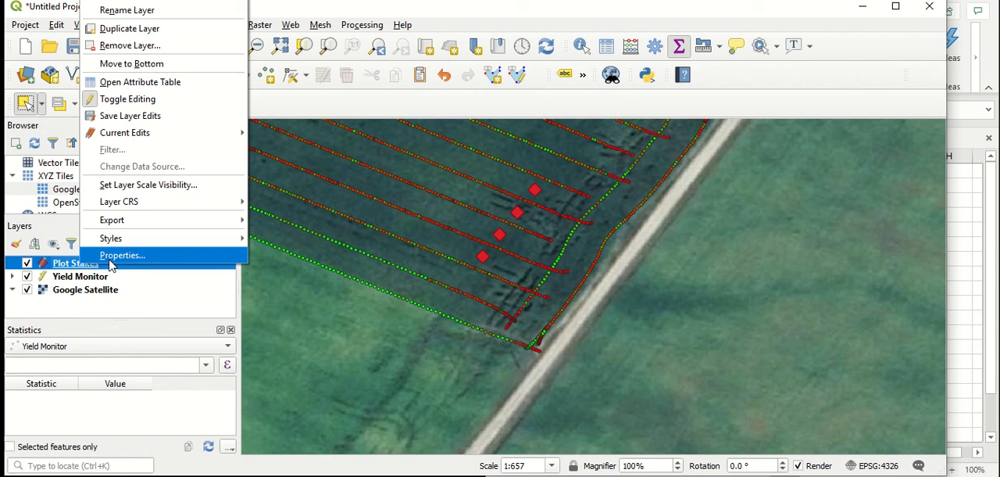
click(122, 254)
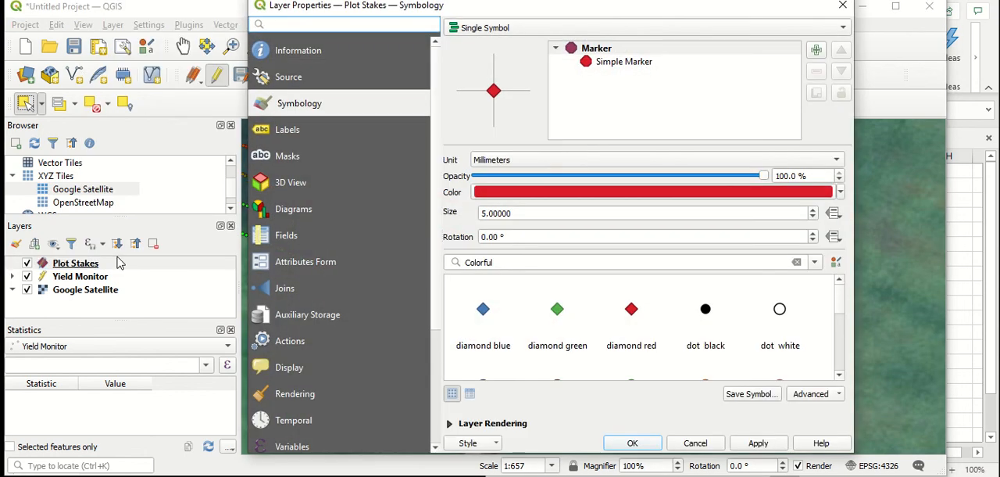
click(287, 129)
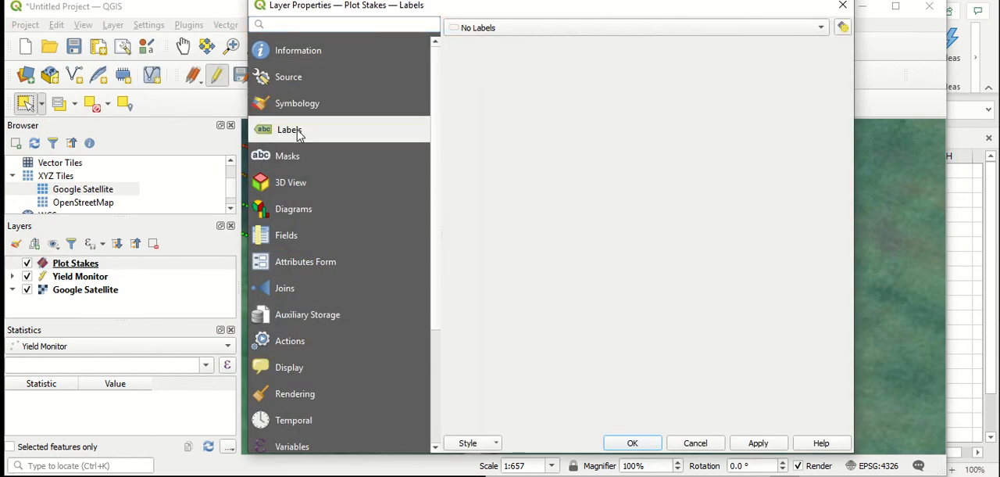
mouse_move(547, 33)
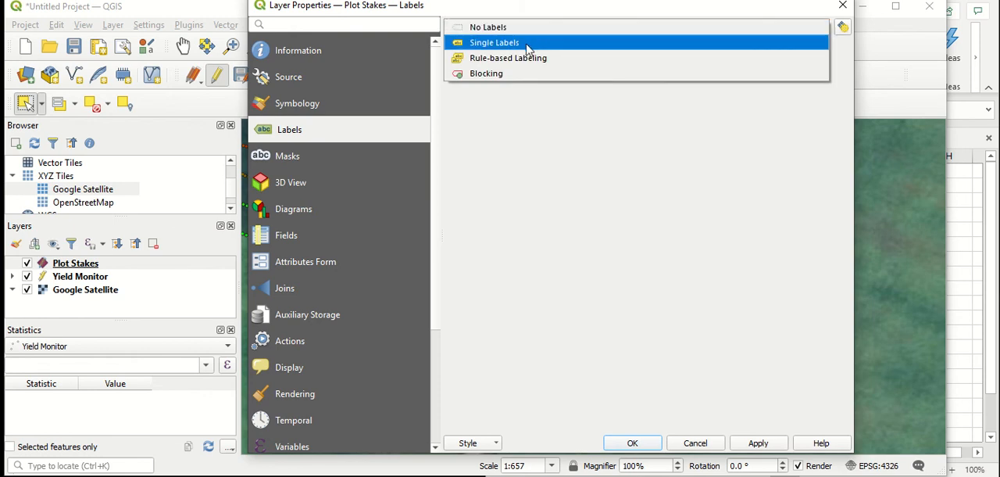
click(494, 42)
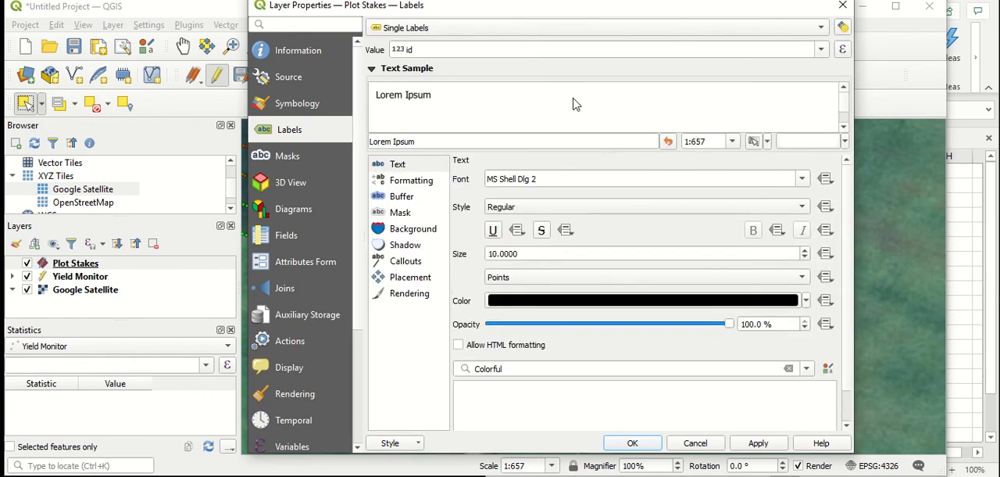
click(820, 49)
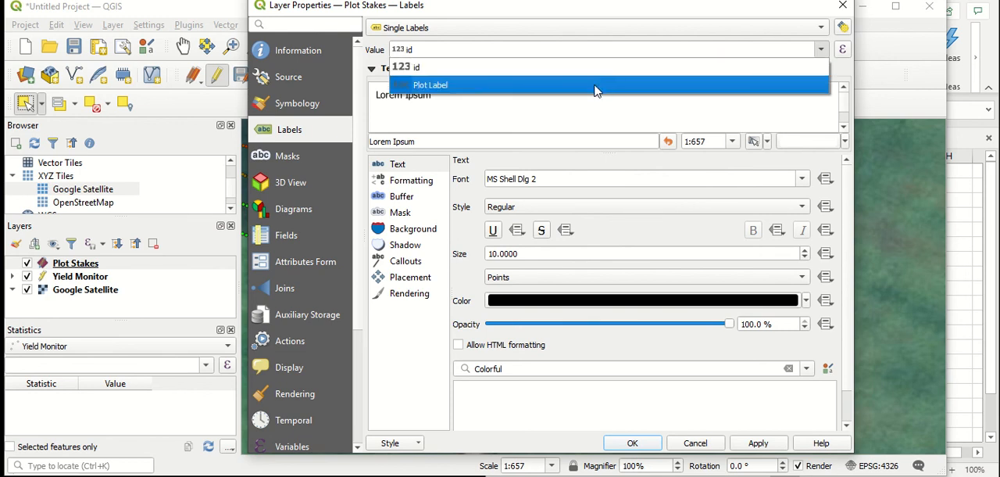
mouse_move(560, 85)
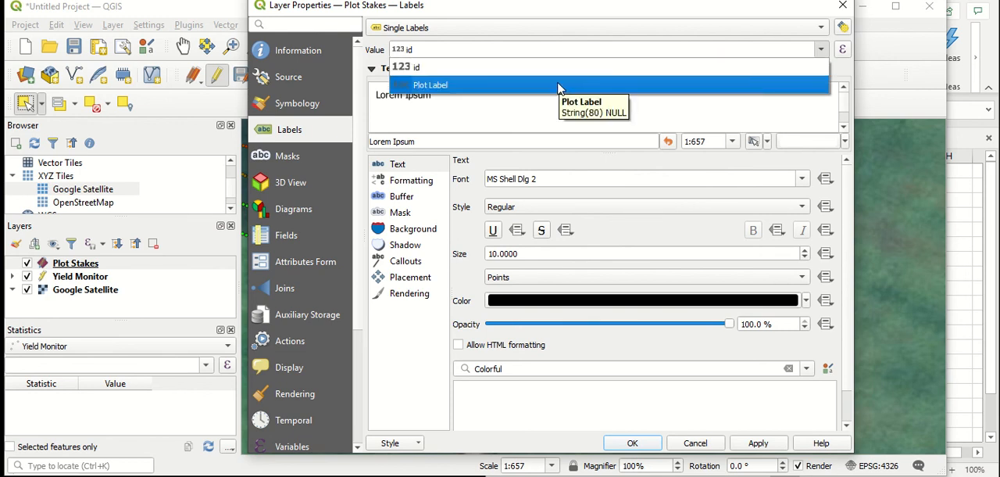
click(430, 85)
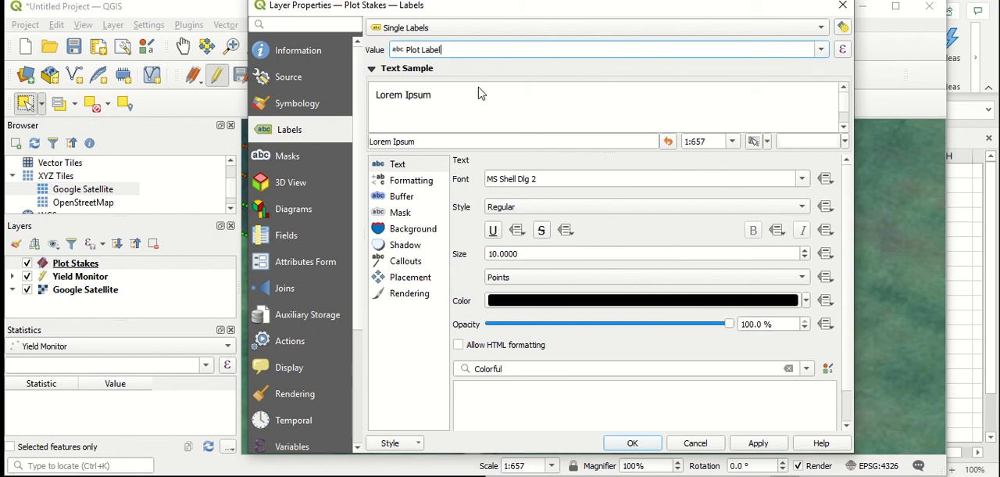
mouse_move(478, 74)
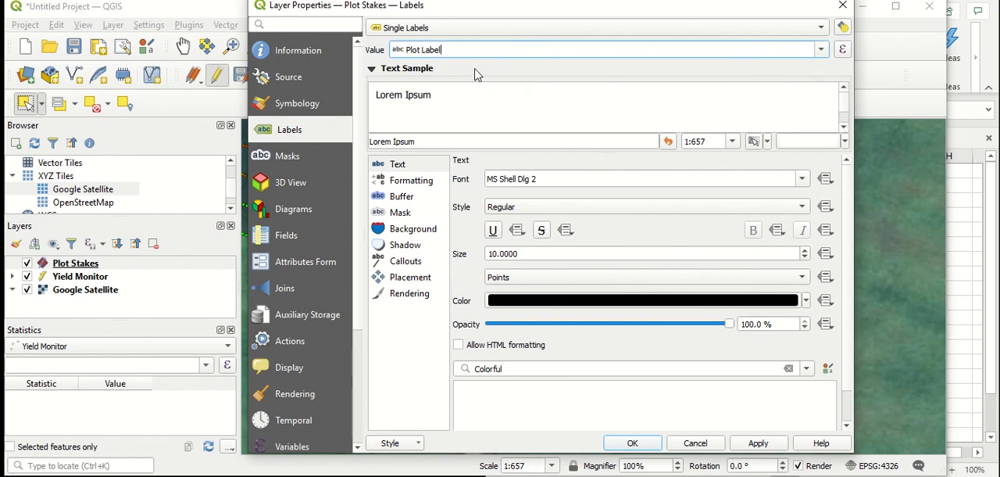
mouse_move(641, 167)
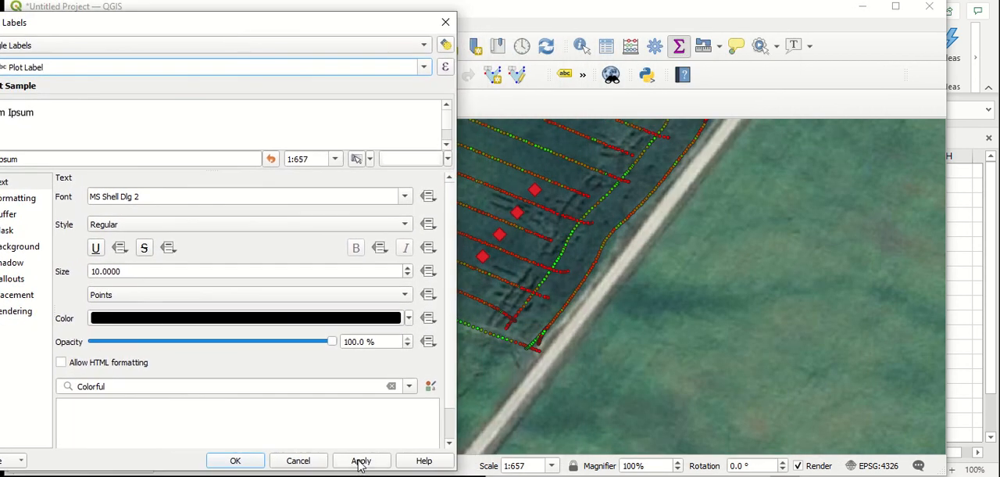
Apply the labels, then make them bold 14-point text and apply again.
click(361, 460)
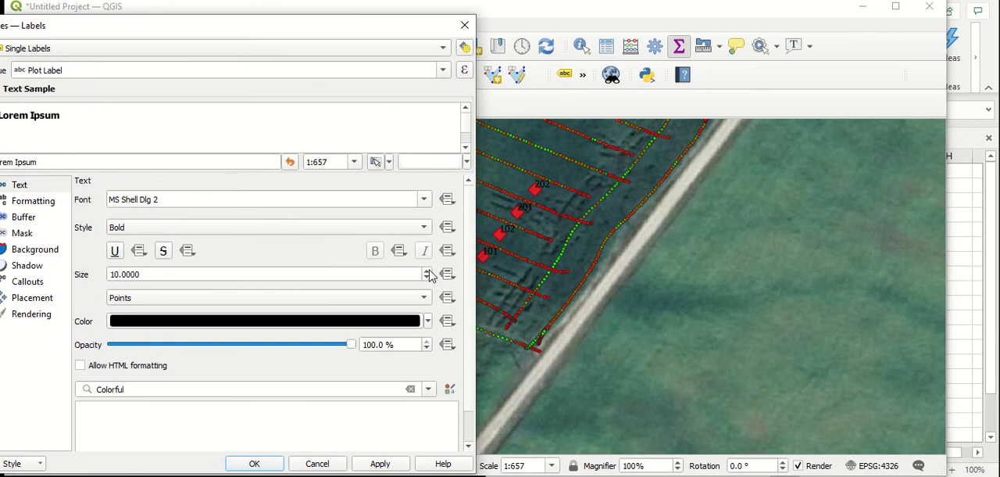
click(427, 270)
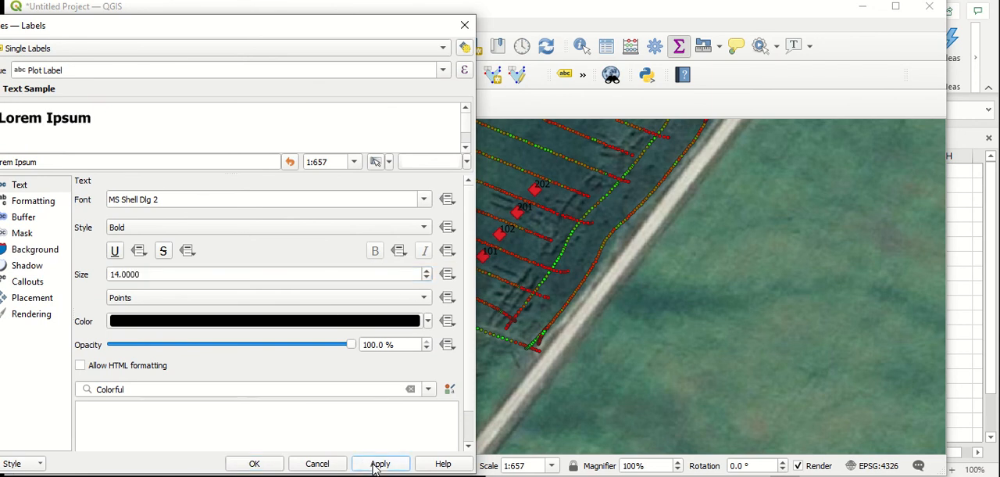
click(380, 463)
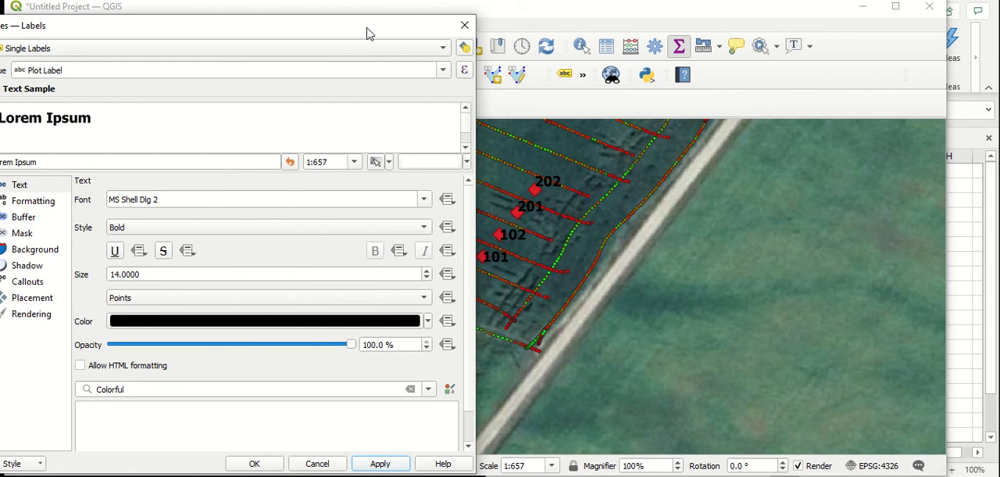
drag(370, 32, 302, 41)
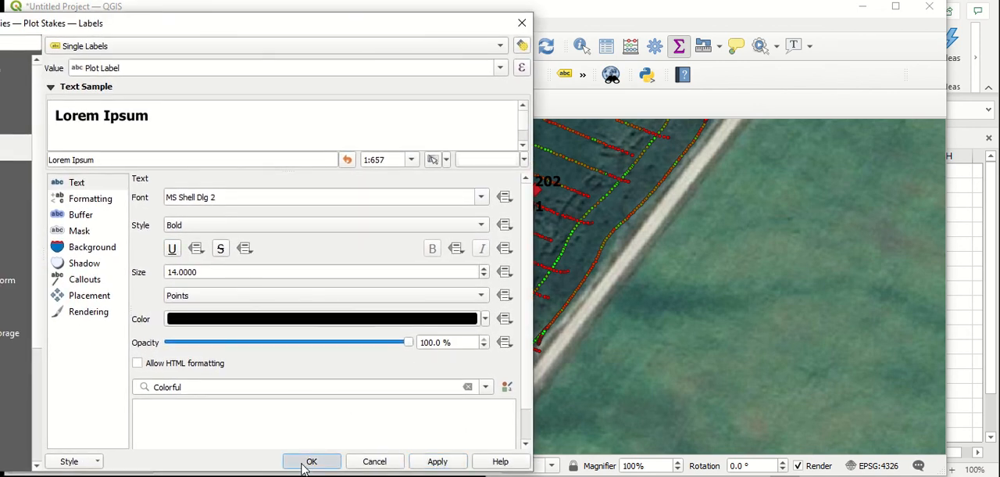
Close Layer Properties with OK and pan the map onto the labelled stakes.
click(311, 460)
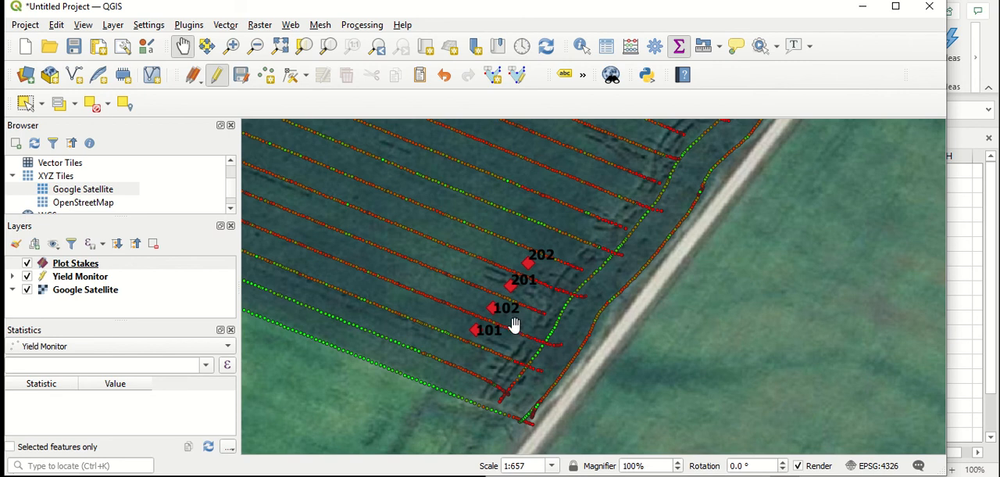
mouse_move(539, 281)
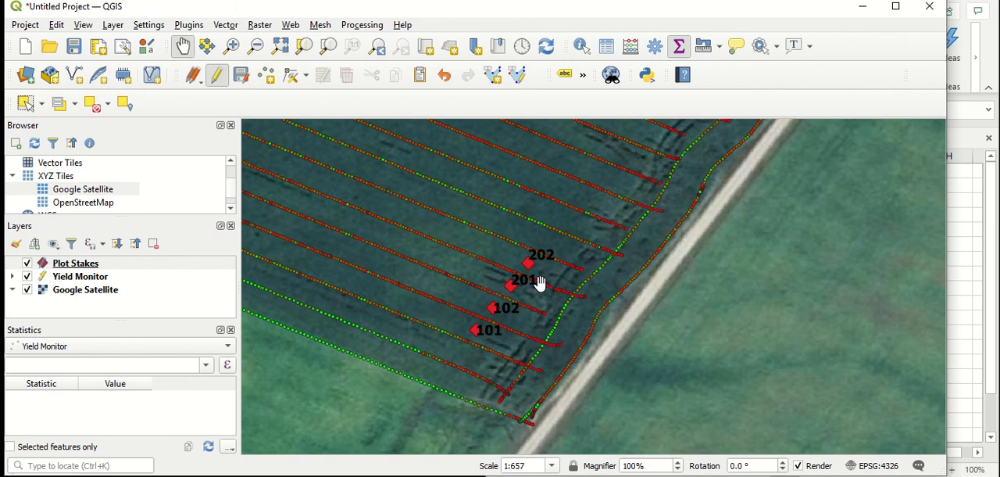
mouse_move(467, 234)
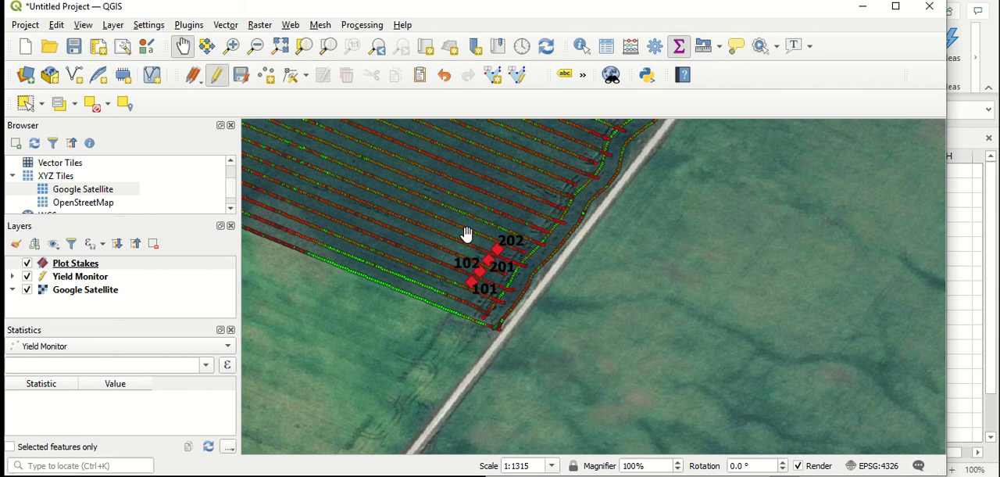
drag(467, 233, 731, 294)
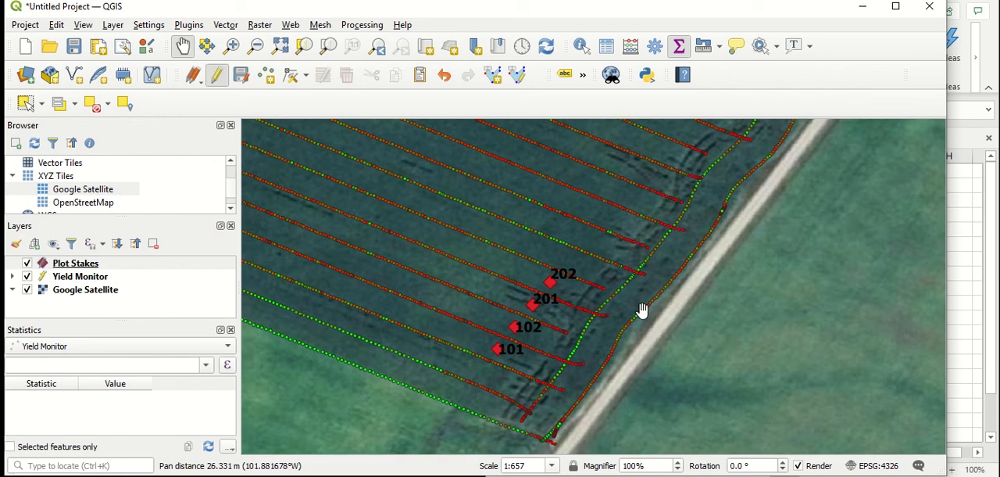
mouse_move(637, 318)
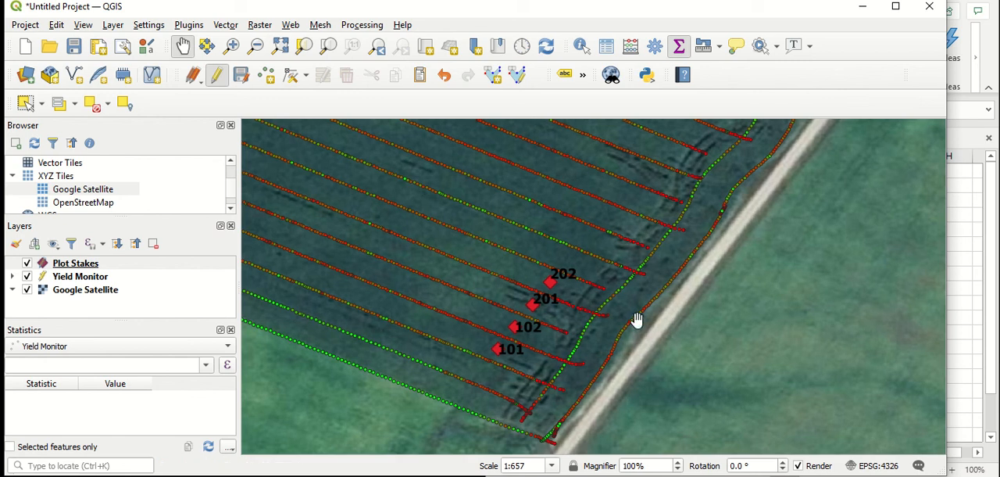